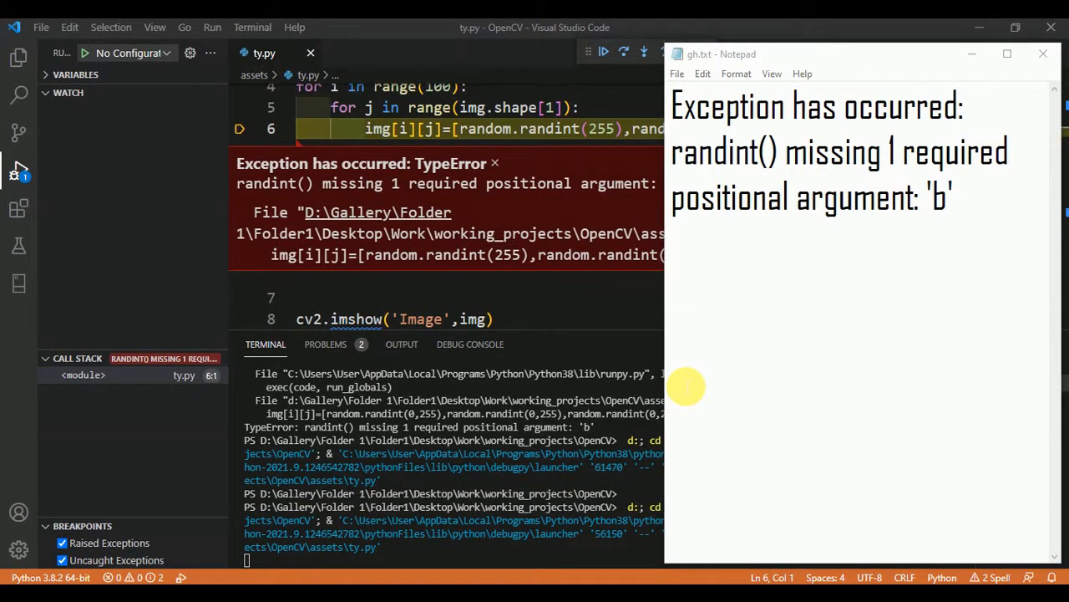
mouse_move(708, 226)
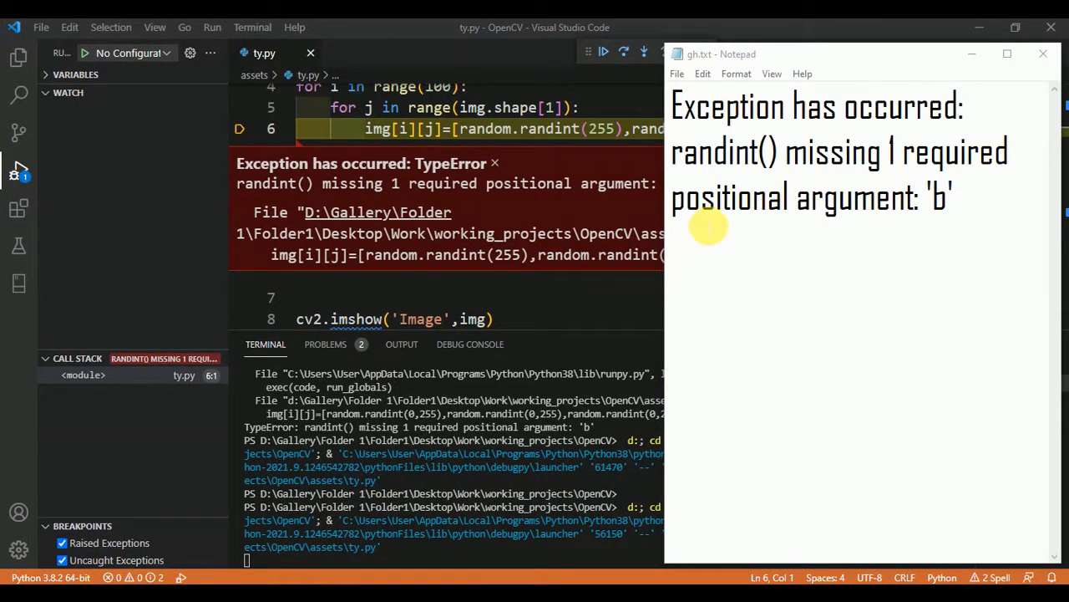
mouse_move(919, 188)
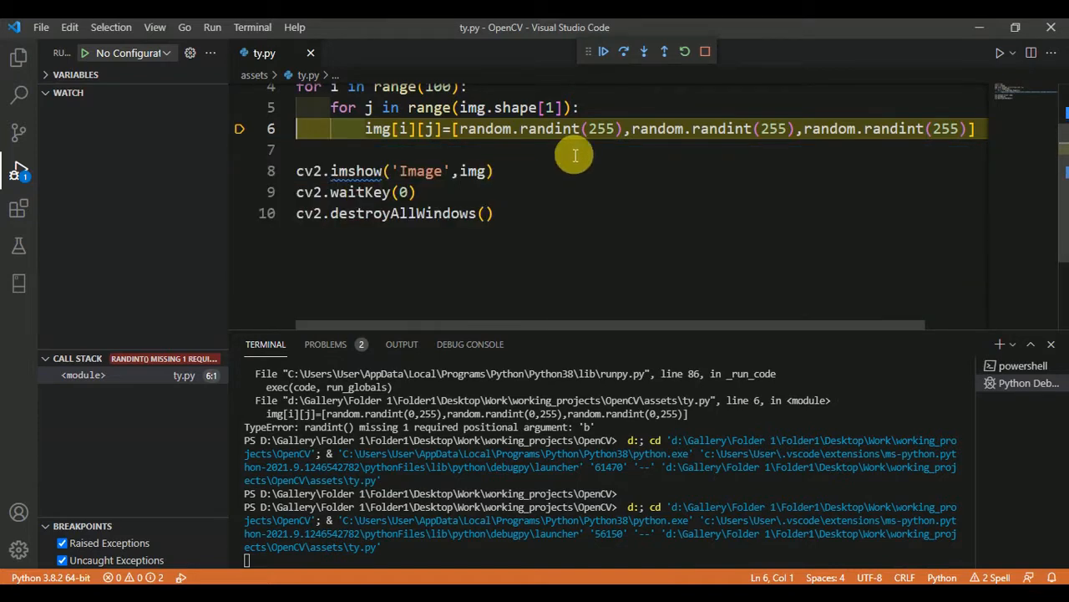
mouse_move(516, 137)
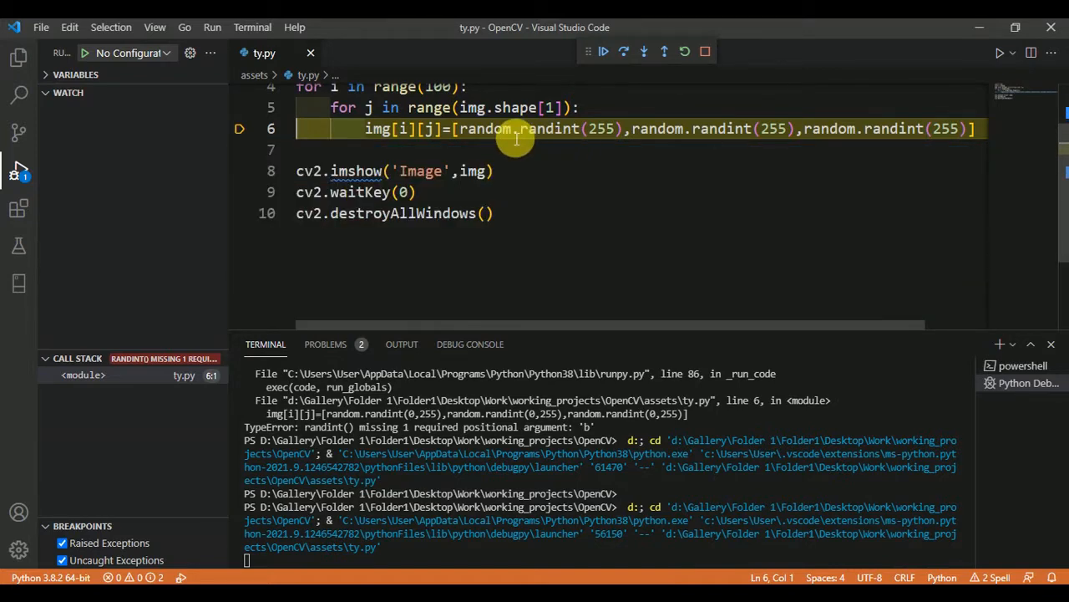
mouse_move(598, 136)
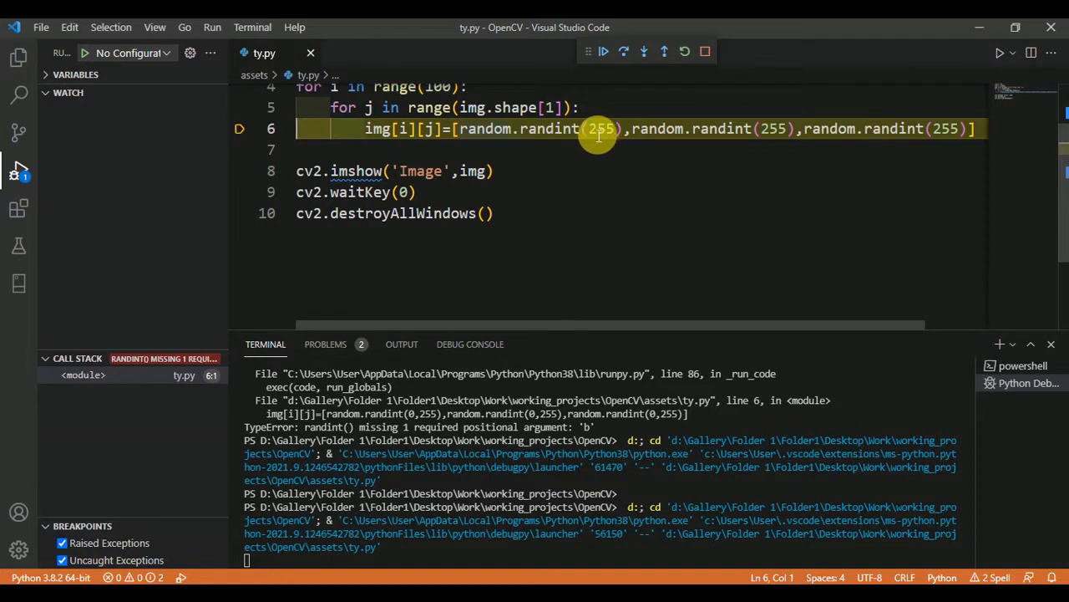
mouse_move(600, 129)
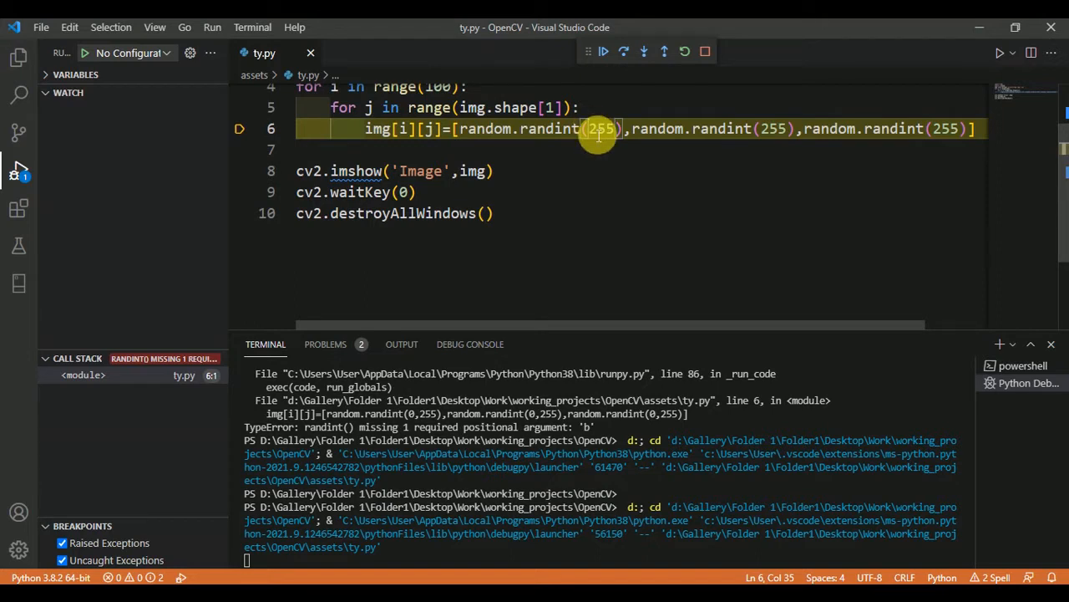
- Correct the randint calls to (0,255), run the script and close the noisy horse image
text(0,2)
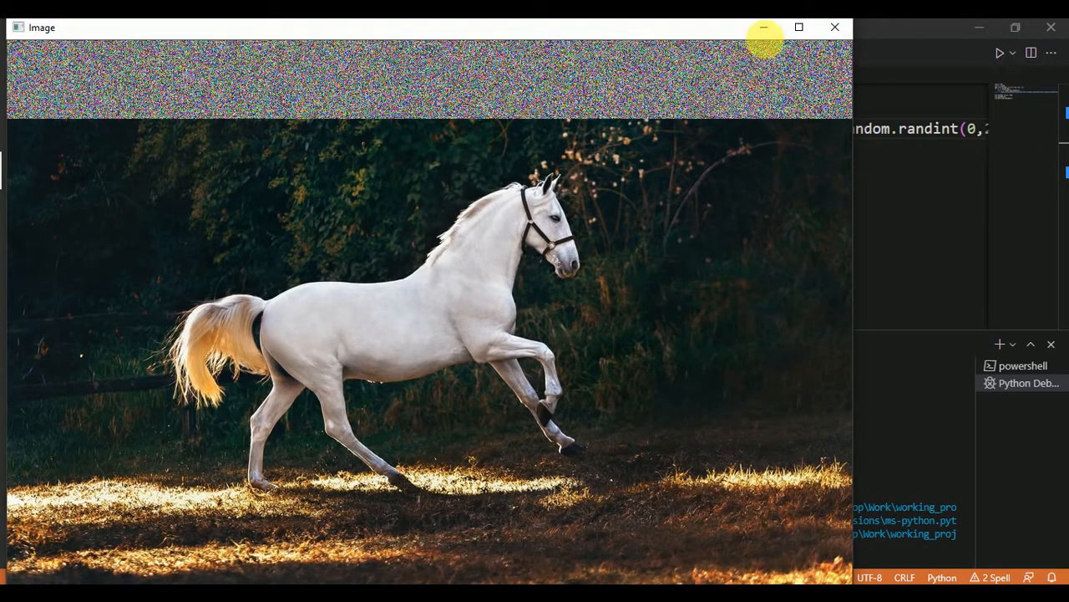
click(834, 26)
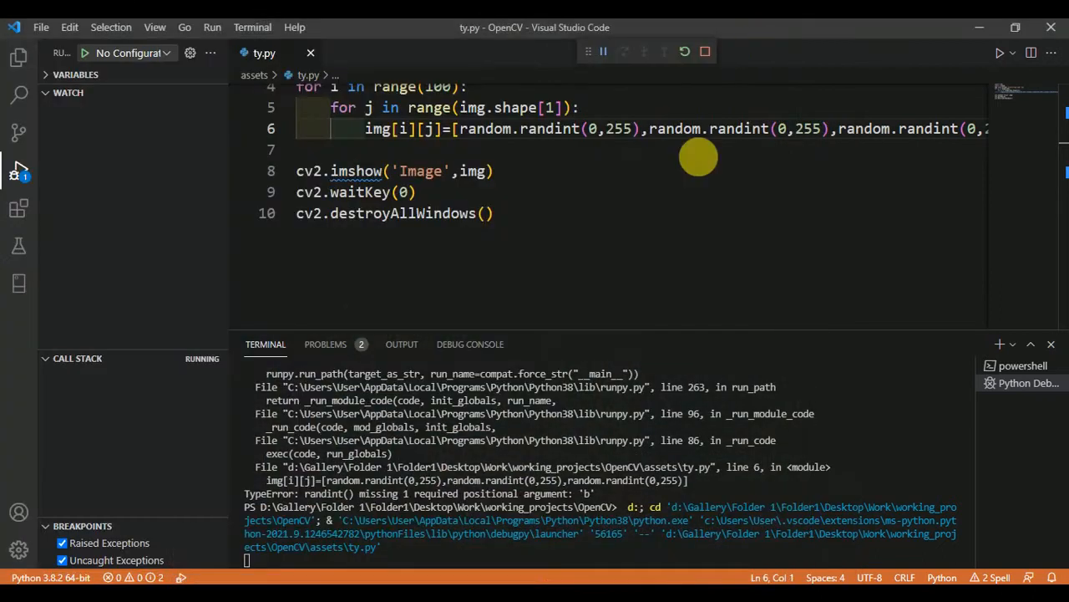
mouse_move(679, 211)
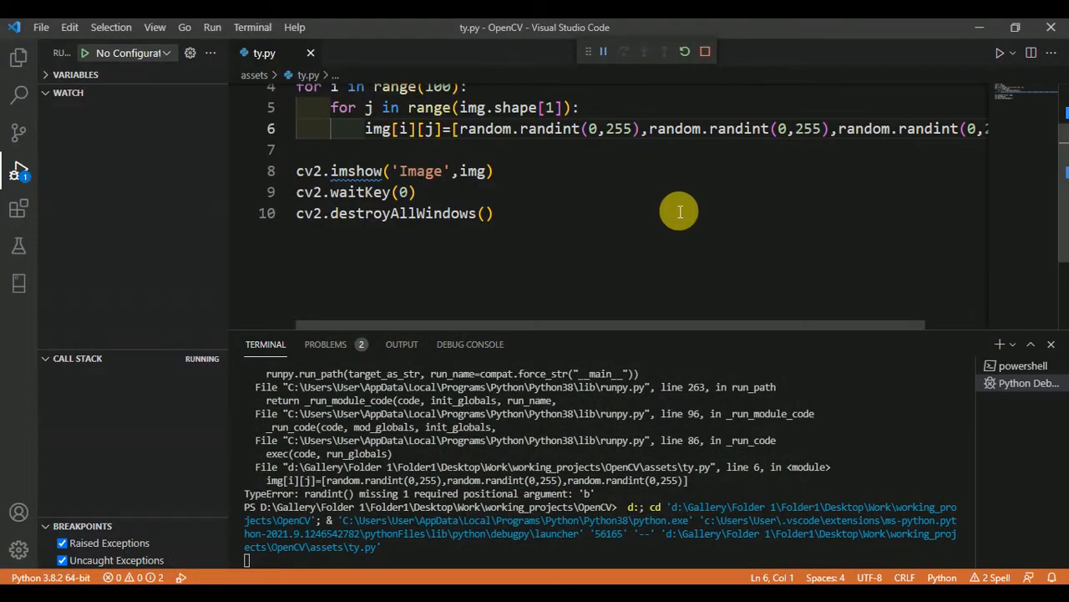